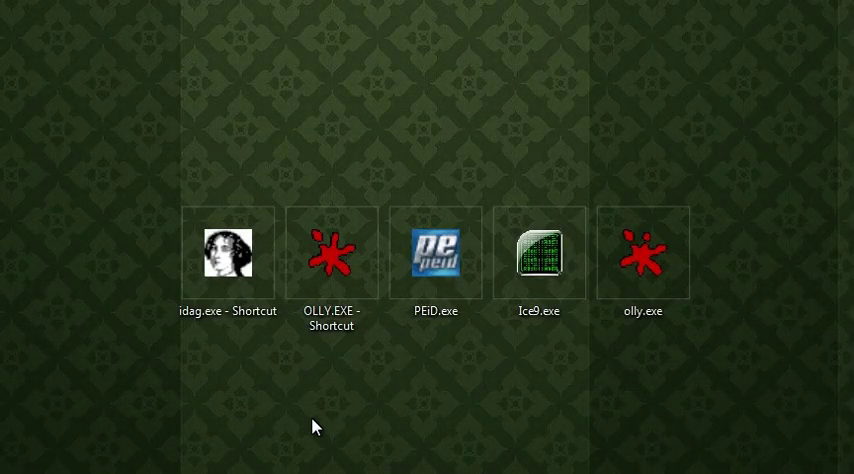
- Launch idag.exe from the desktop and acknowledge the evaluation notice
{"action": "left_click", "coordinate": [228, 254]}
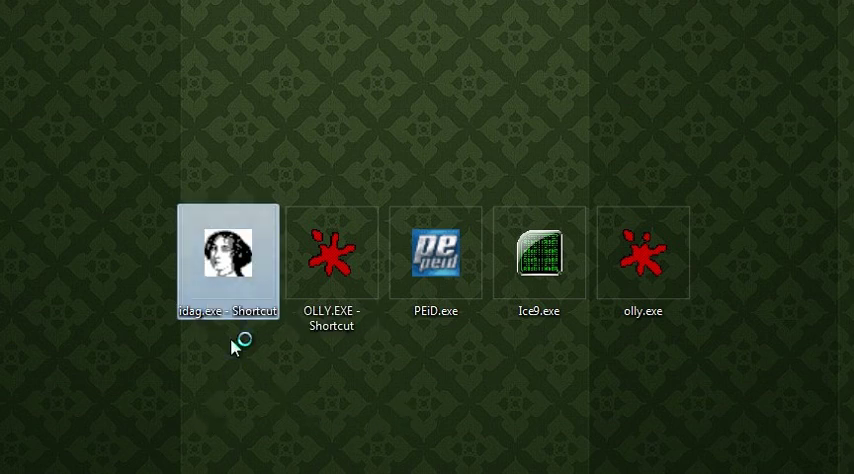
{"action": "double_click", "coordinate": [228, 260]}
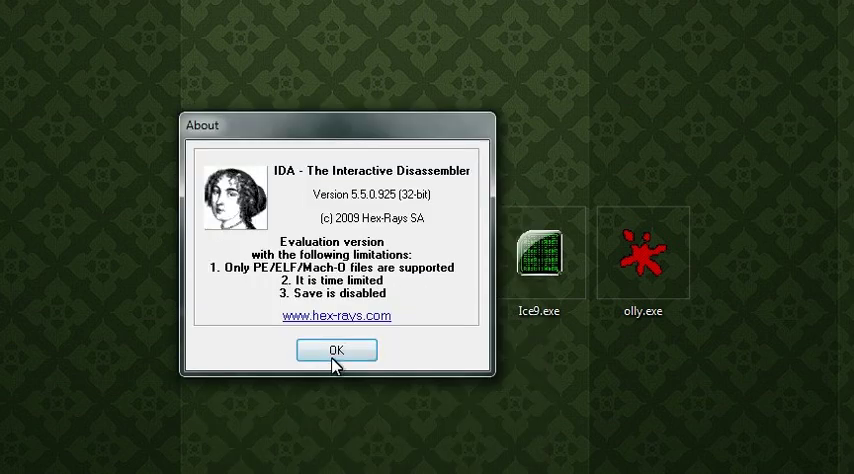
{"action": "left_click", "coordinate": [336, 350]}
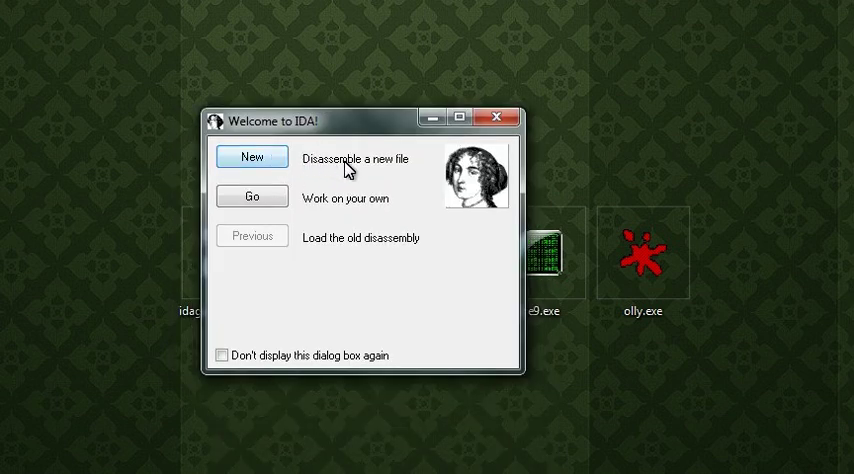
- Start a new disassembly, keep PE Executable on the Windows formats, and load FJLJ_crackme#2.exe
{"action": "left_click", "coordinate": [252, 156]}
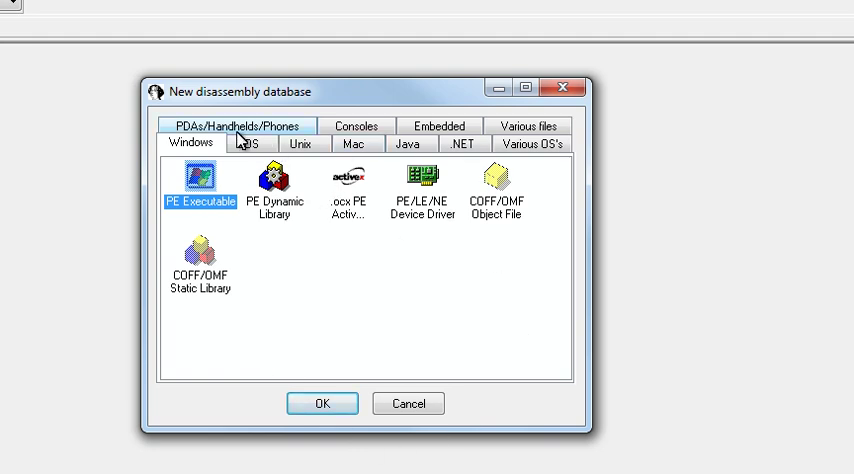
{"action": "left_click", "coordinate": [528, 124]}
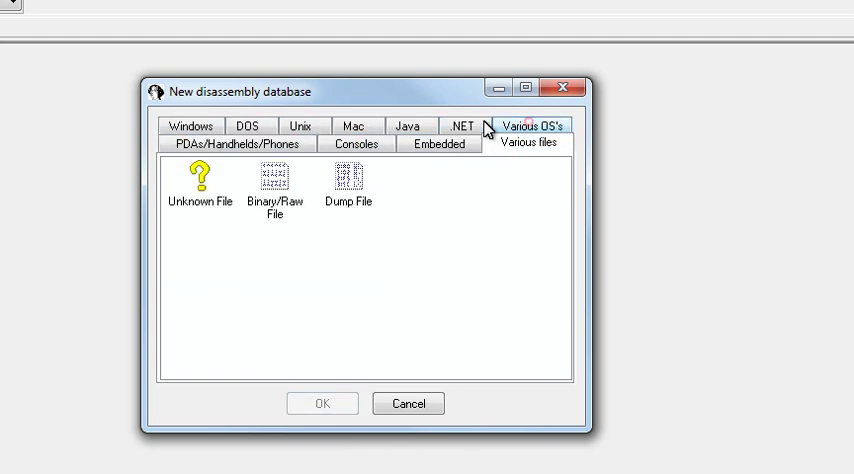
{"action": "left_click", "coordinate": [236, 144]}
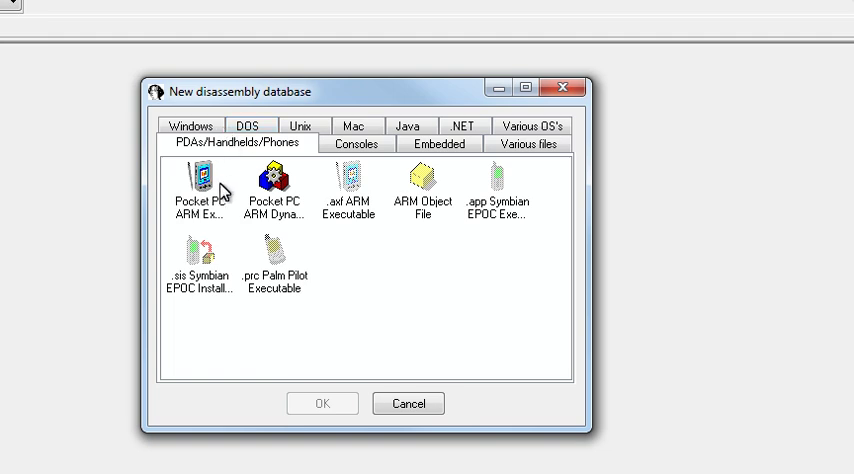
{"action": "left_click", "coordinate": [190, 126]}
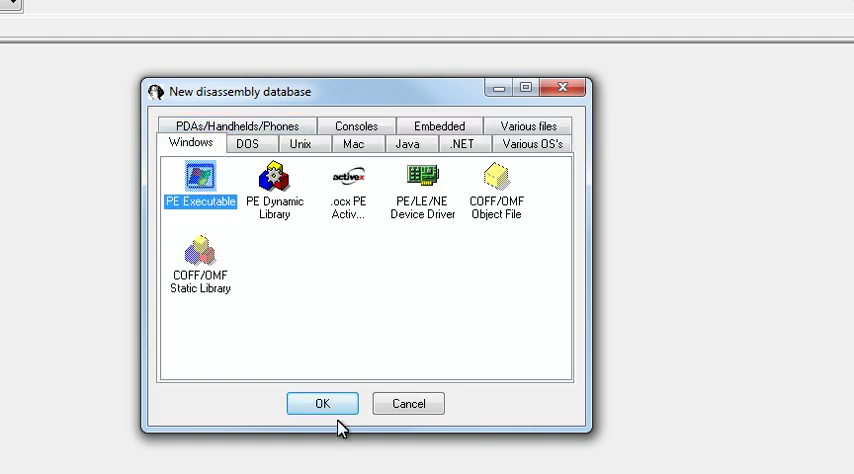
{"action": "left_click", "coordinate": [322, 404]}
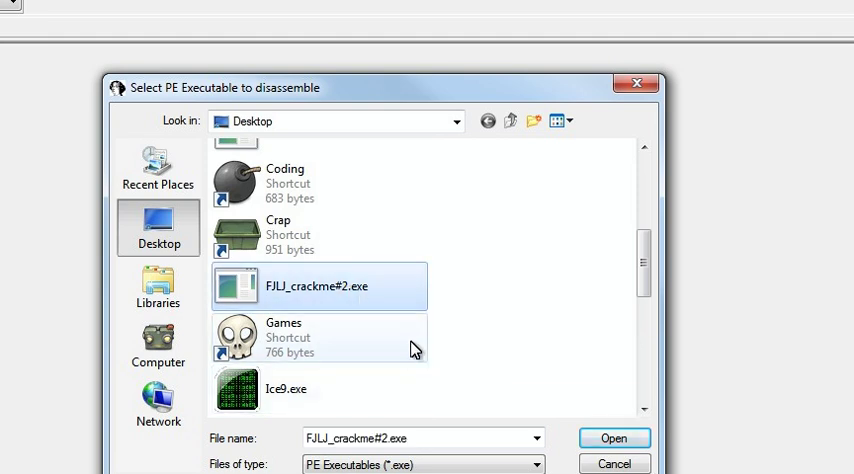
{"action": "mouse_move", "coordinate": [316, 304]}
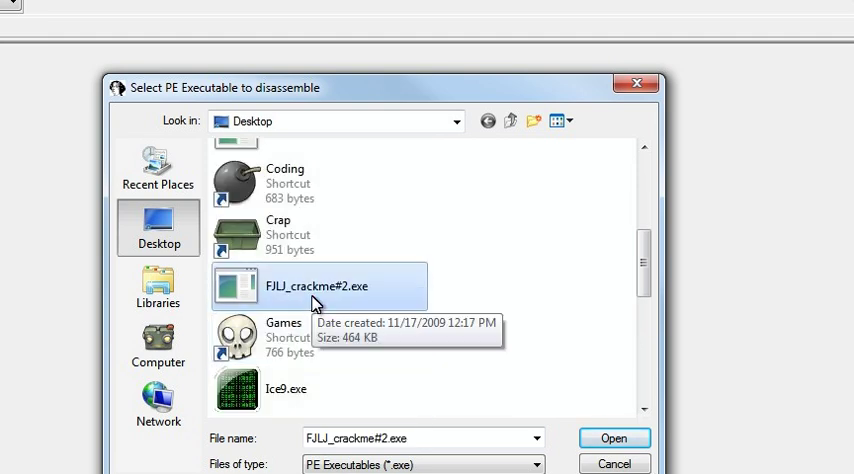
{"action": "left_click", "coordinate": [614, 438]}
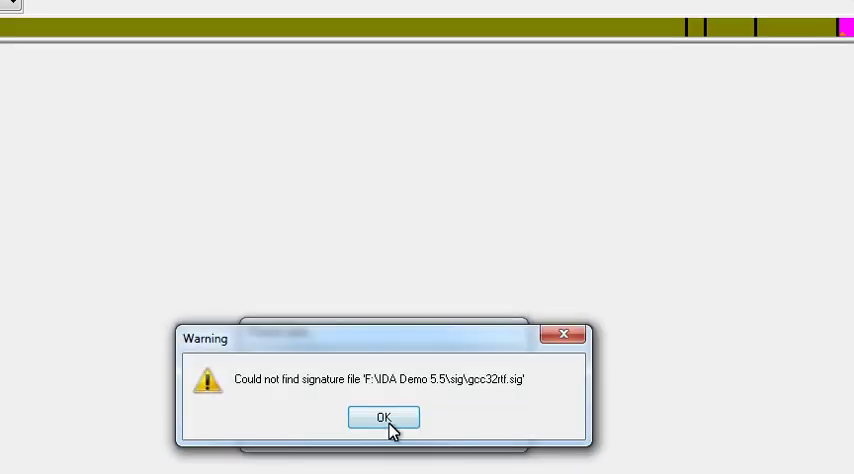
- Acknowledge the missing gcc32rtl.sig warning so the _main graph appears
{"action": "left_click", "coordinate": [384, 416]}
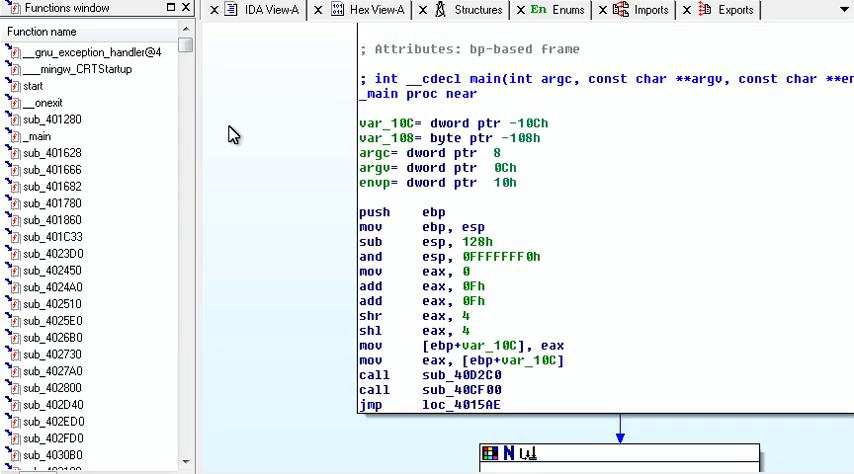
{"action": "scroll", "scroll_direction": "down", "scroll_amount": 3}
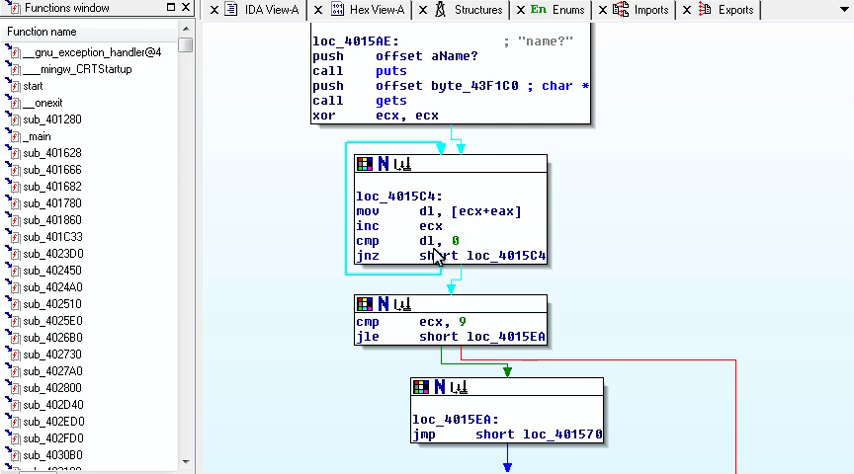
{"action": "mouse_move", "coordinate": [520, 224]}
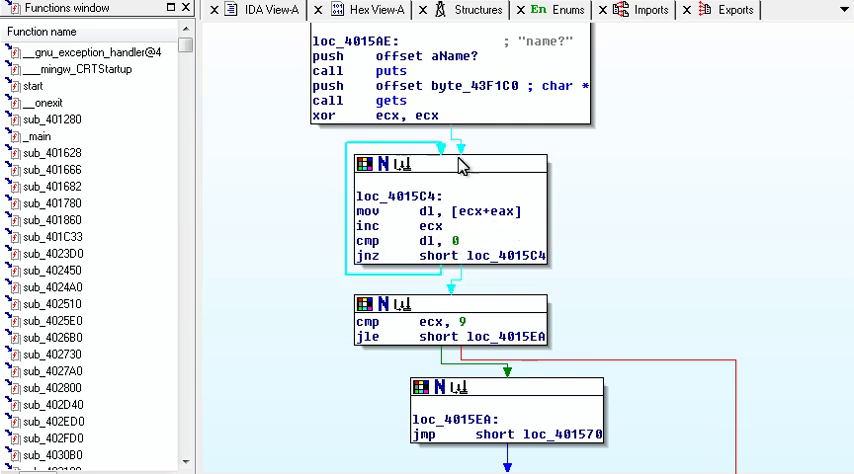
{"action": "mouse_move", "coordinate": [400, 250]}
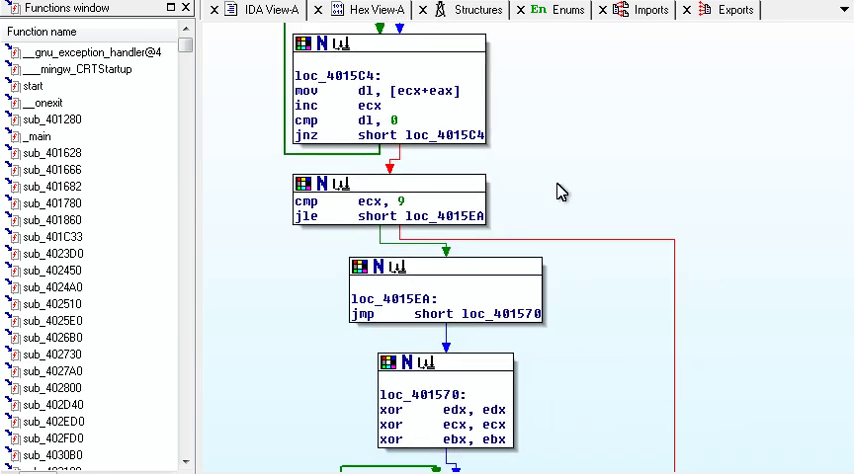
{"action": "mouse_move", "coordinate": [432, 212]}
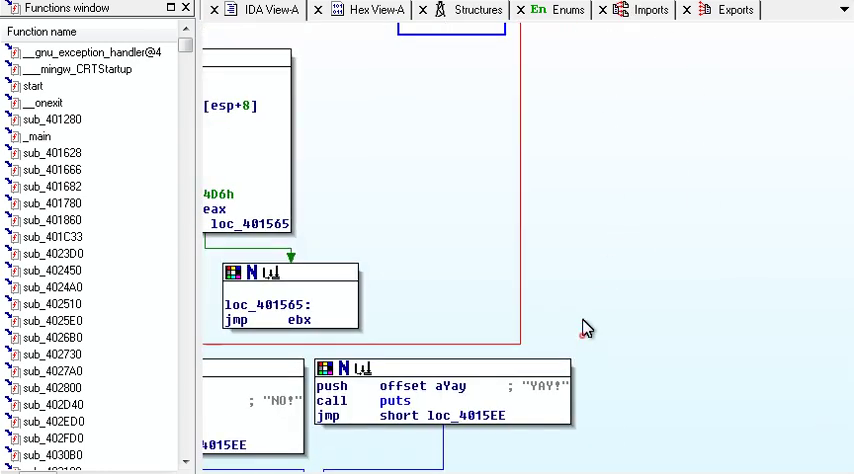
{"action": "scroll", "scroll_direction": "down", "scroll_amount": 3}
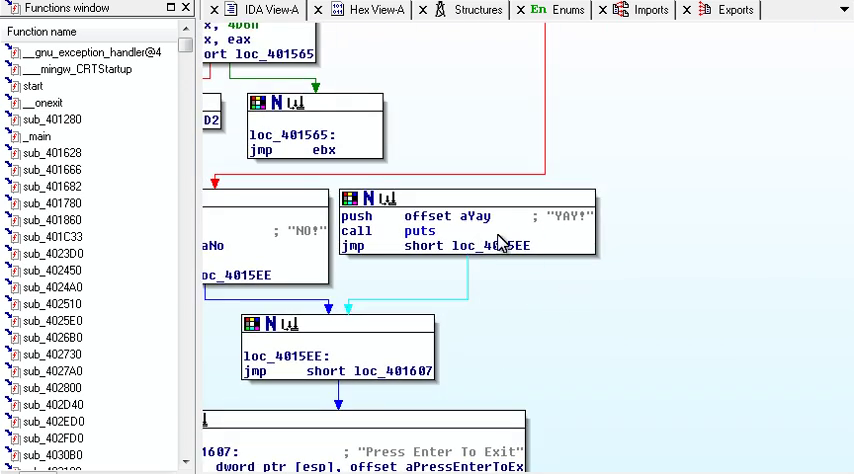
{"action": "mouse_move", "coordinate": [444, 308]}
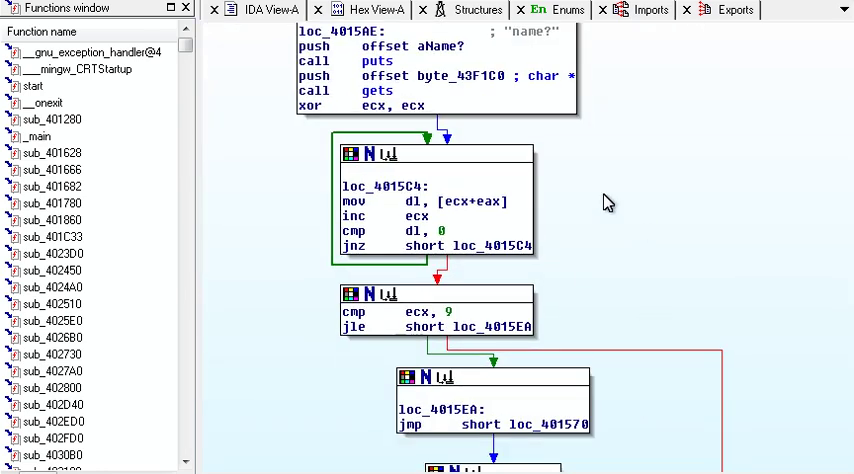
{"action": "scroll", "scroll_direction": "down", "scroll_amount": 3}
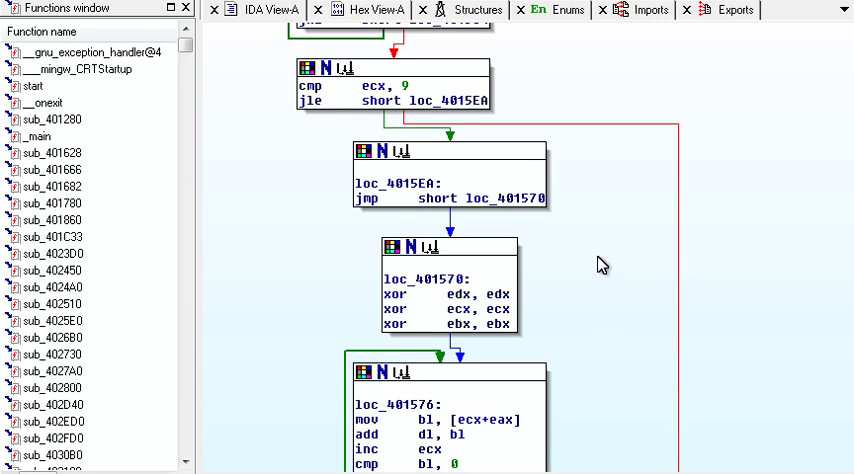
{"action": "mouse_move", "coordinate": [476, 48]}
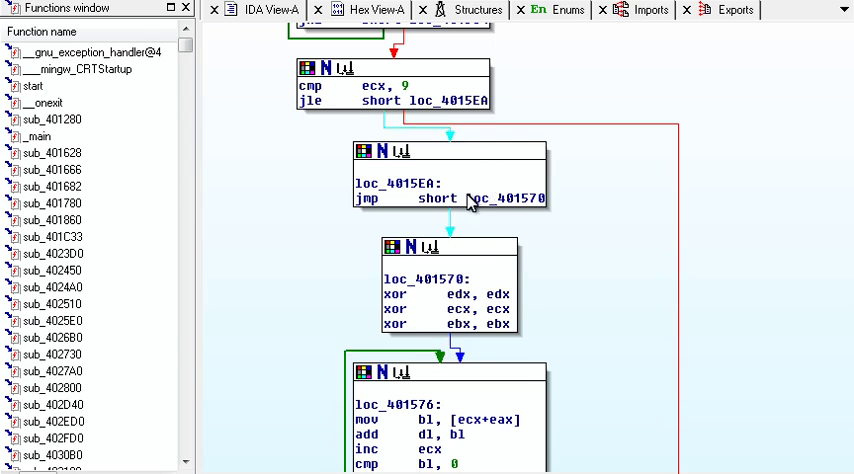
{"action": "mouse_move", "coordinate": [588, 324]}
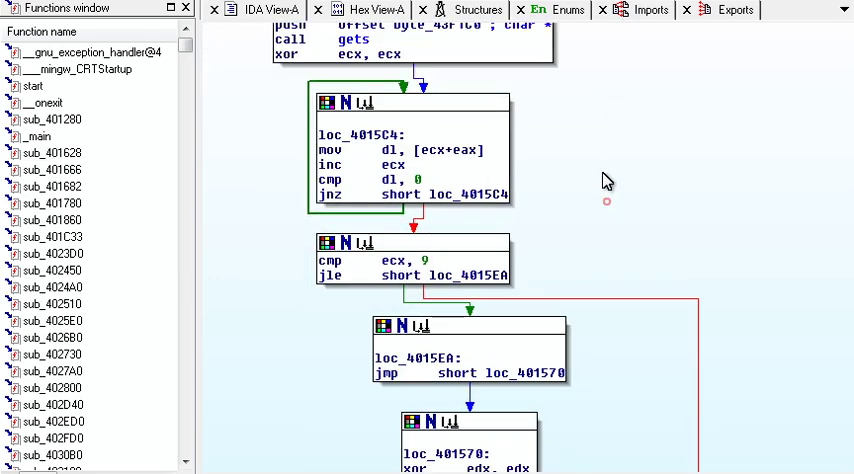
- Scroll from the unk_43F200 block down to the loc_4014E8 block calling puts with the Serial? prompt
{"action": "scroll", "scroll_direction": "down", "scroll_amount": 3}
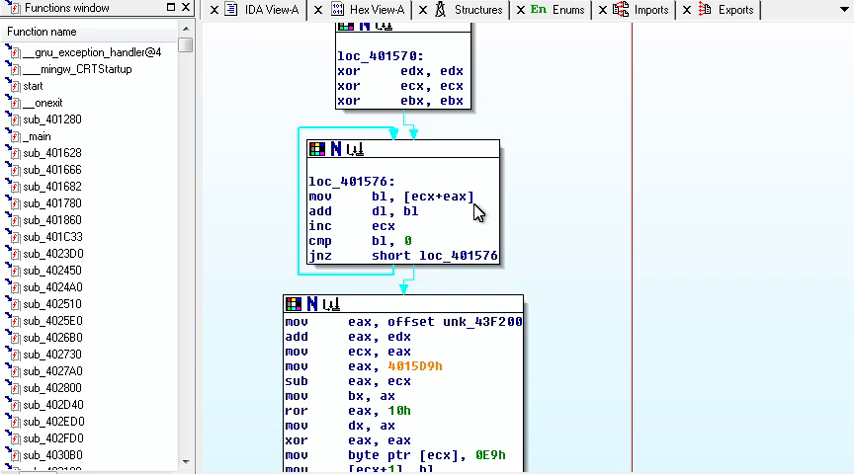
{"action": "mouse_move", "coordinate": [476, 212]}
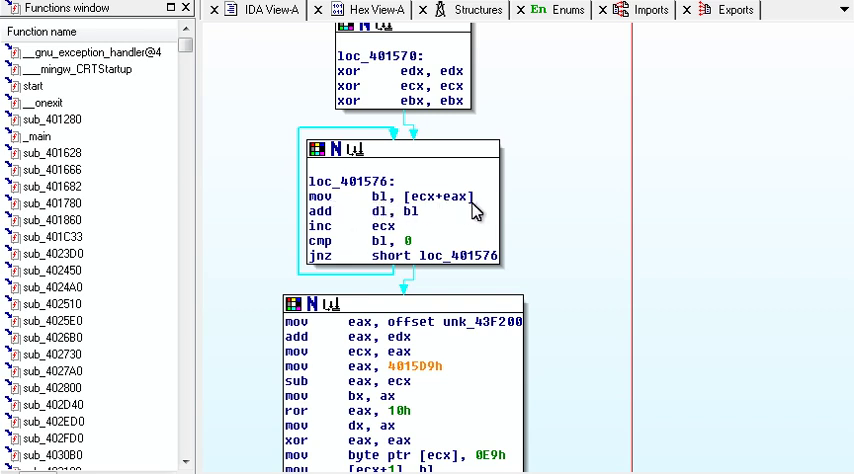
{"action": "mouse_move", "coordinate": [410, 232]}
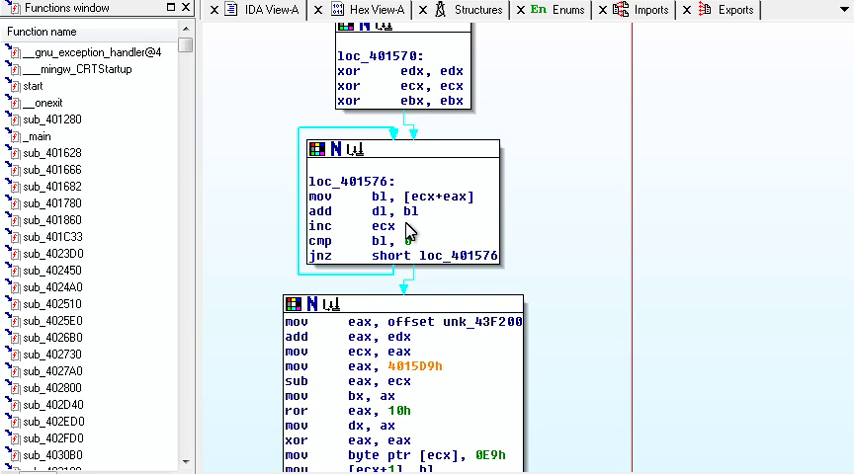
{"action": "mouse_move", "coordinate": [434, 268]}
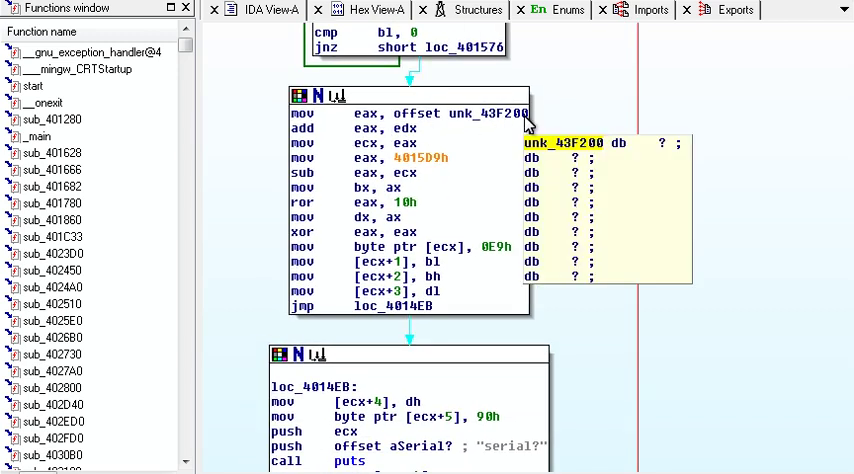
{"action": "mouse_move", "coordinate": [420, 144]}
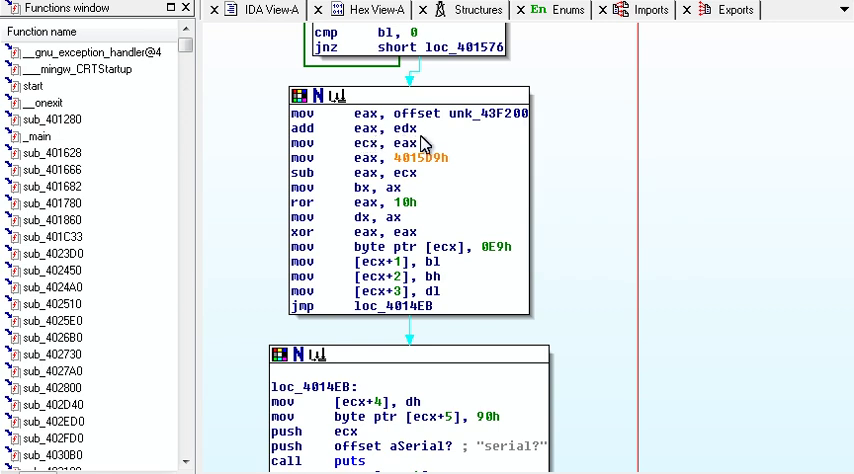
{"action": "mouse_move", "coordinate": [368, 158]}
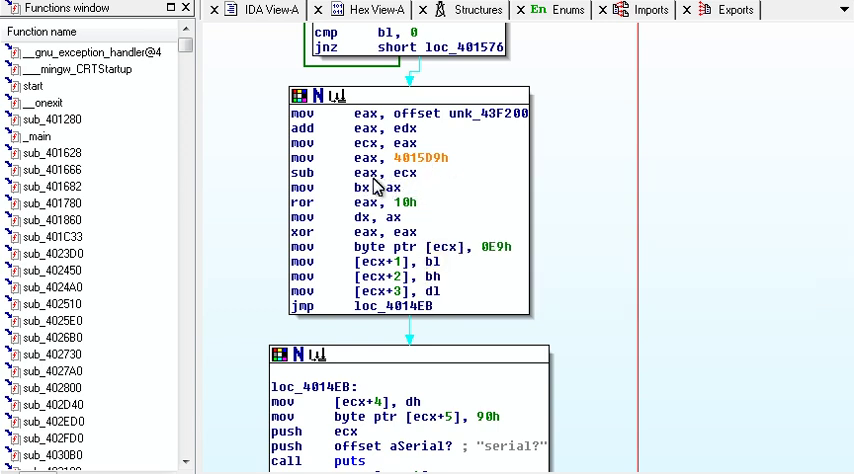
{"action": "mouse_move", "coordinate": [454, 172]}
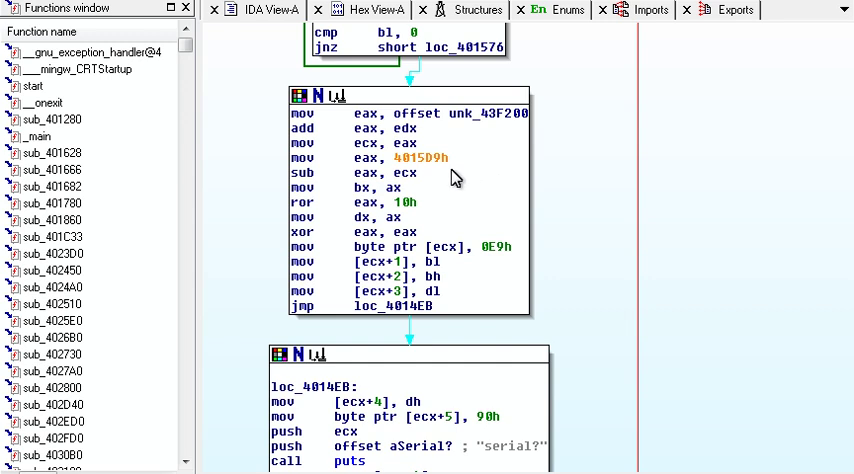
{"action": "mouse_move", "coordinate": [450, 216]}
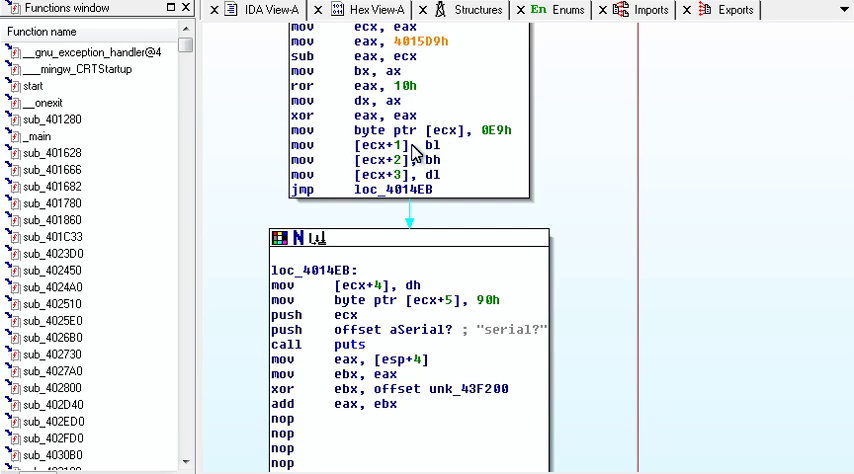
{"action": "mouse_move", "coordinate": [428, 142]}
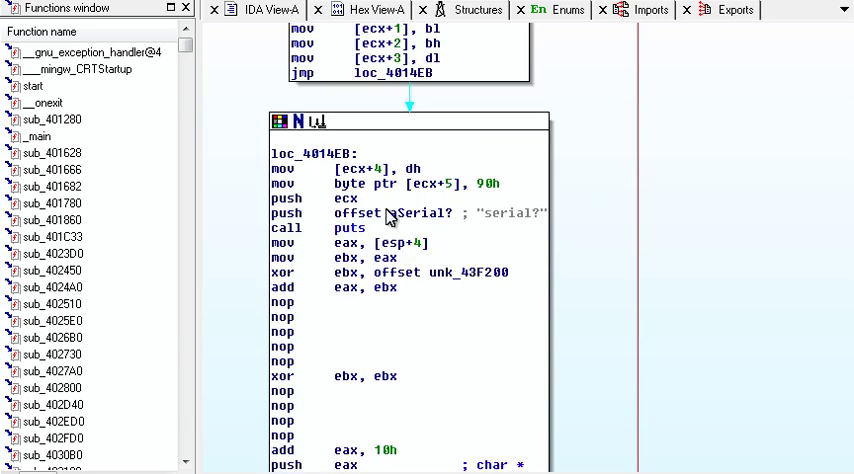
- Scroll past loc_401527 and loc_401538 down to the loc_4014C8 loop block and its branches
{"action": "scroll", "scroll_direction": "down", "scroll_amount": 3}
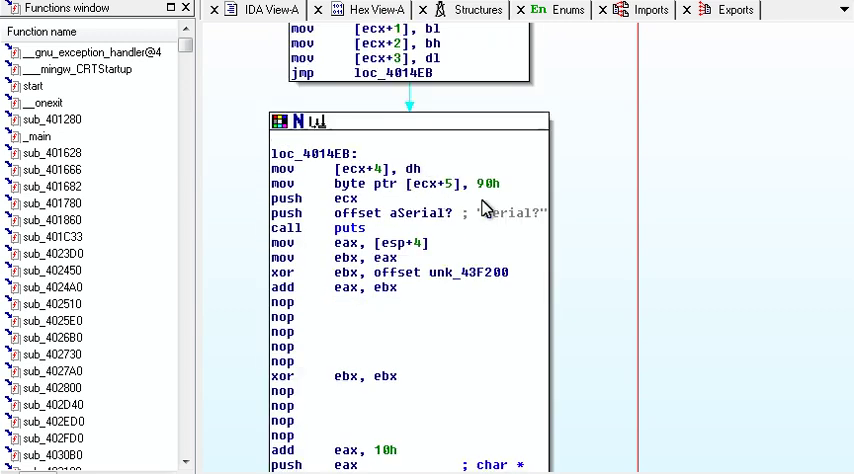
{"action": "scroll", "scroll_direction": "down", "scroll_amount": 3}
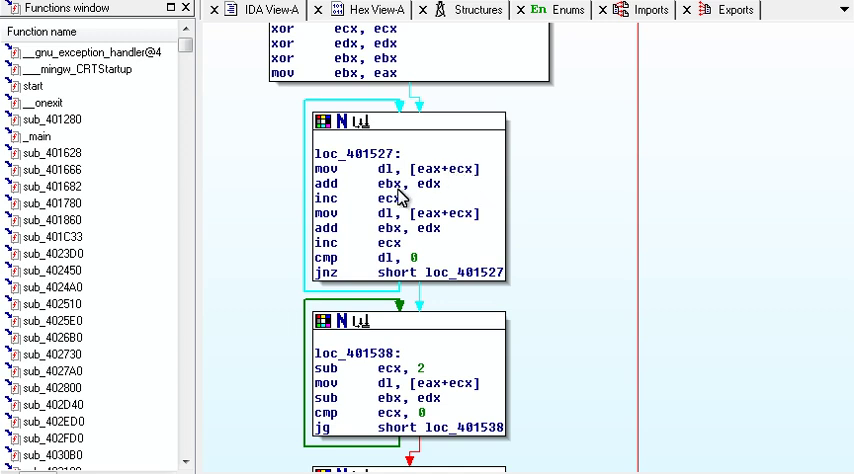
{"action": "mouse_move", "coordinate": [448, 198]}
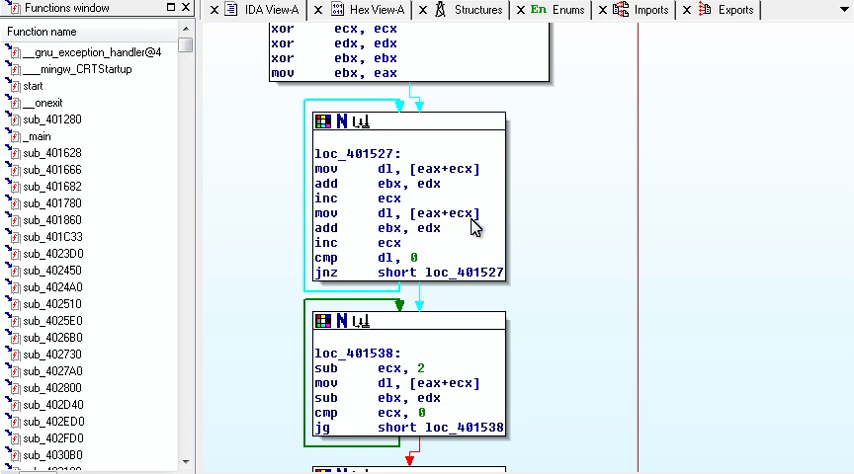
{"action": "mouse_move", "coordinate": [408, 250]}
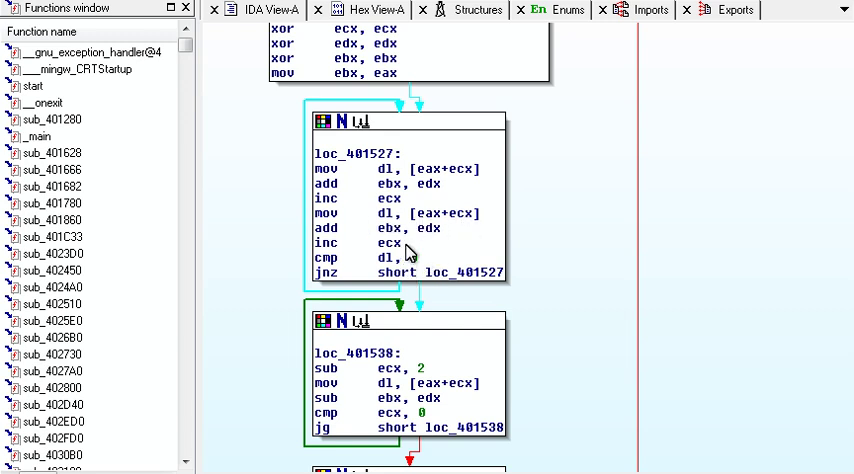
{"action": "mouse_move", "coordinate": [444, 248]}
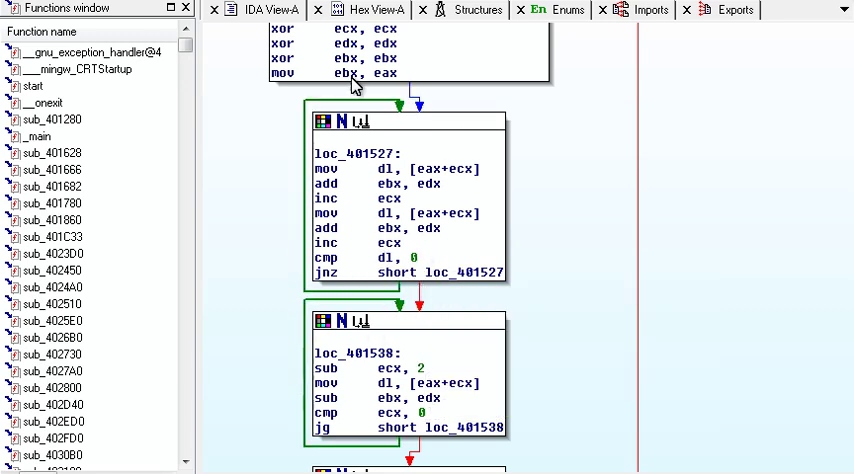
{"action": "mouse_move", "coordinate": [528, 236]}
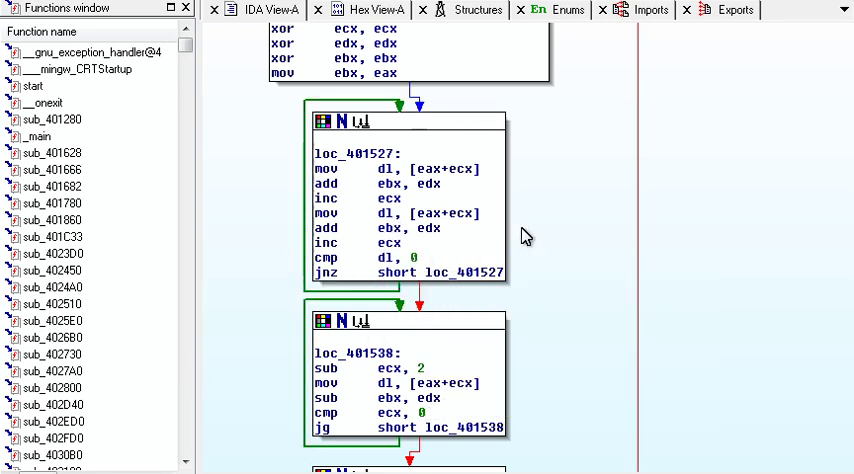
{"action": "scroll", "scroll_direction": "down", "scroll_amount": 3}
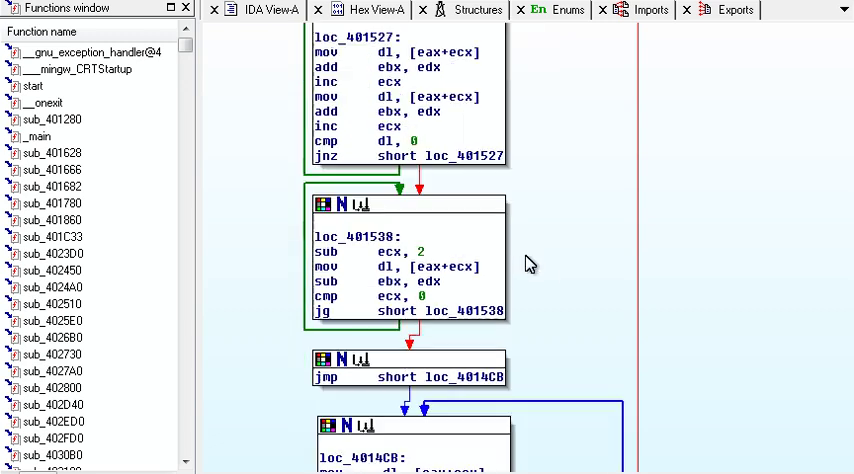
{"action": "scroll", "scroll_direction": "down", "scroll_amount": 3}
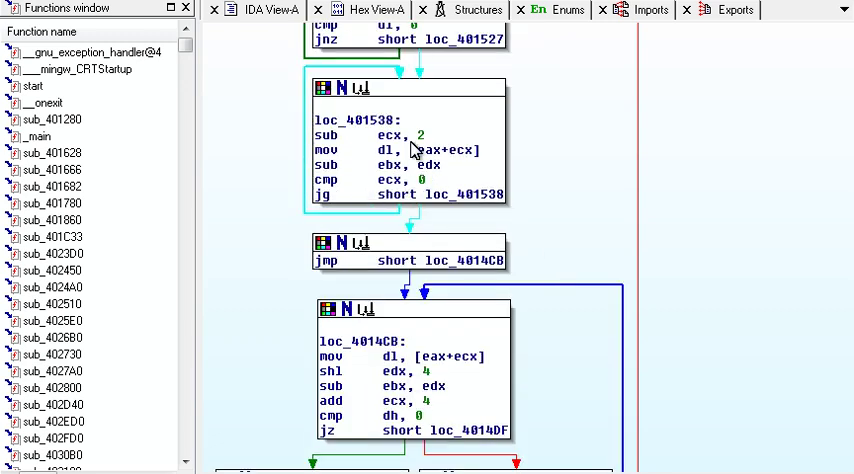
{"action": "mouse_move", "coordinate": [404, 150]}
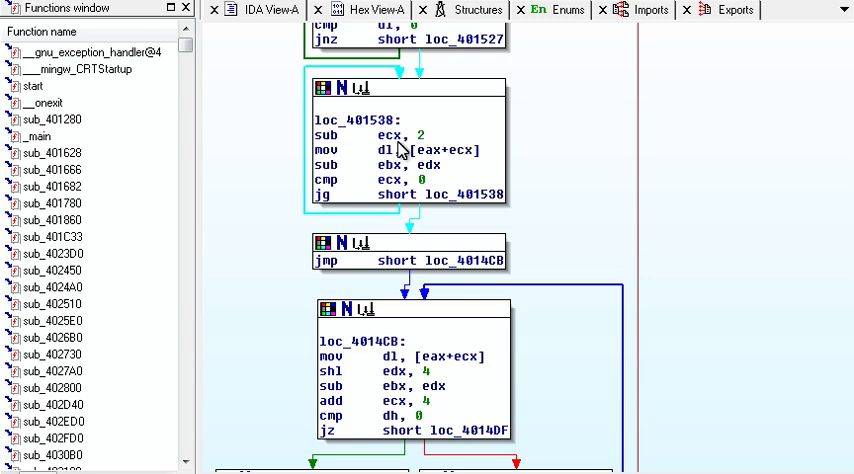
{"action": "mouse_move", "coordinate": [364, 160]}
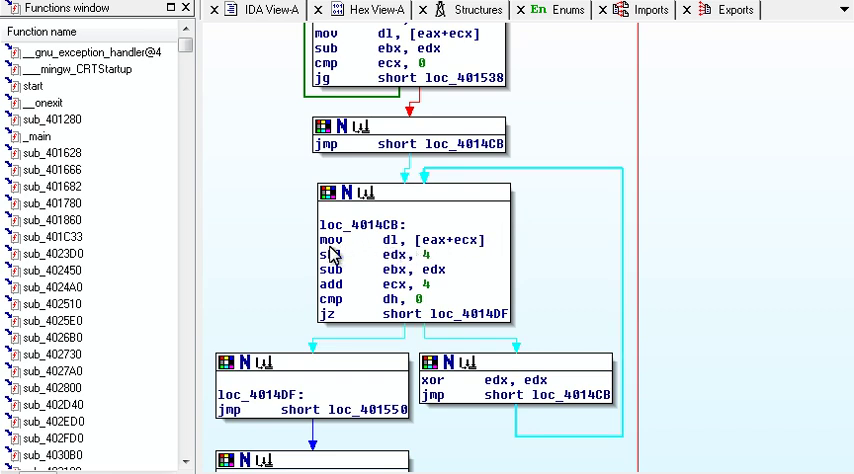
{"action": "mouse_move", "coordinate": [440, 252]}
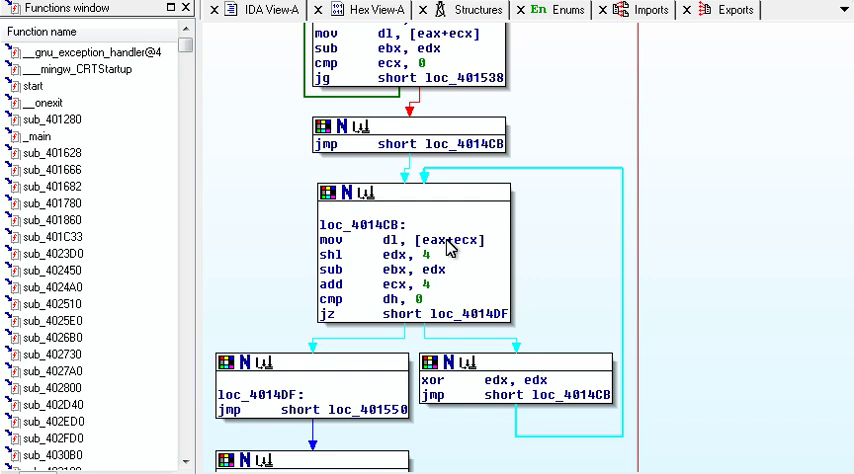
{"action": "mouse_move", "coordinate": [448, 252]}
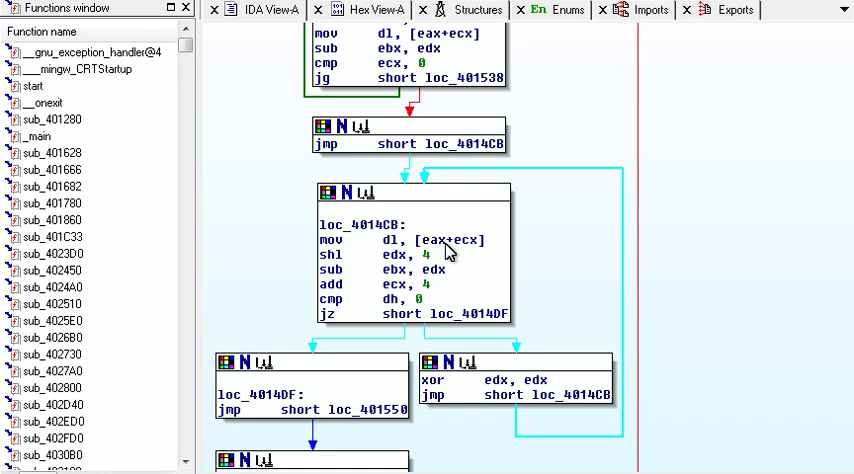
{"action": "mouse_move", "coordinate": [448, 254]}
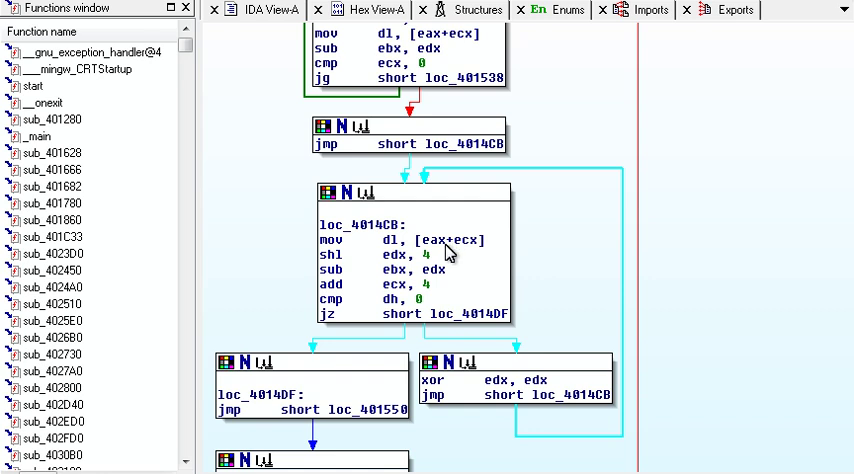
{"action": "mouse_move", "coordinate": [458, 258]}
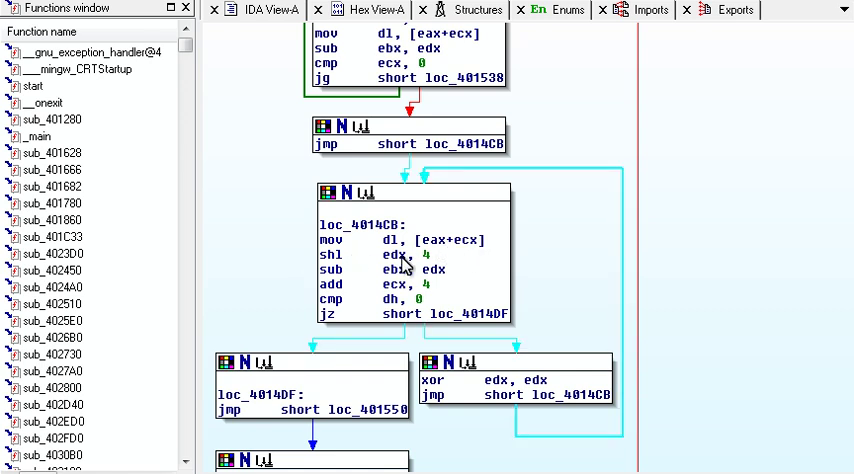
{"action": "mouse_move", "coordinate": [428, 264]}
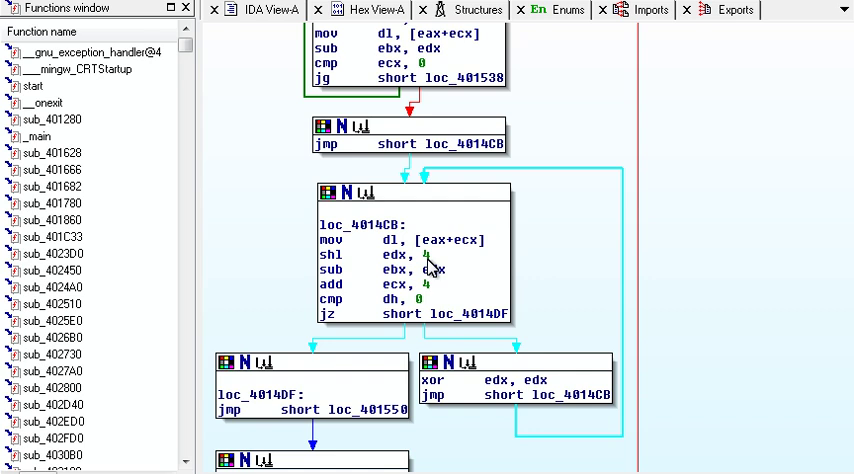
{"action": "mouse_move", "coordinate": [350, 282]}
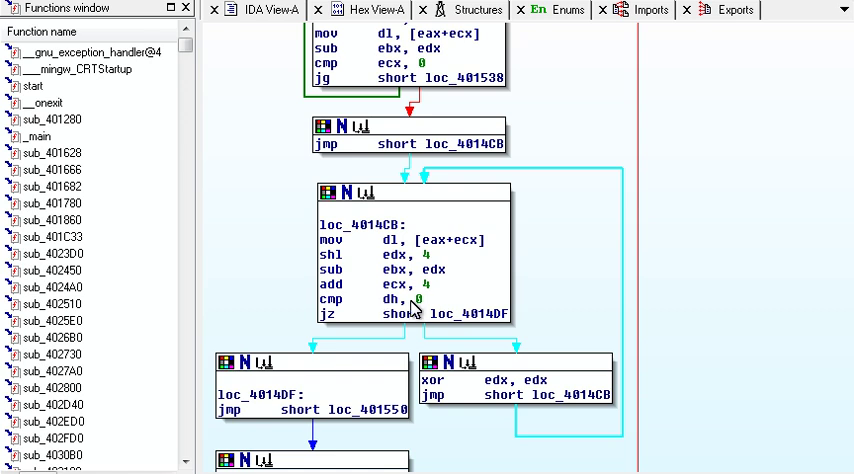
{"action": "mouse_move", "coordinate": [414, 282]}
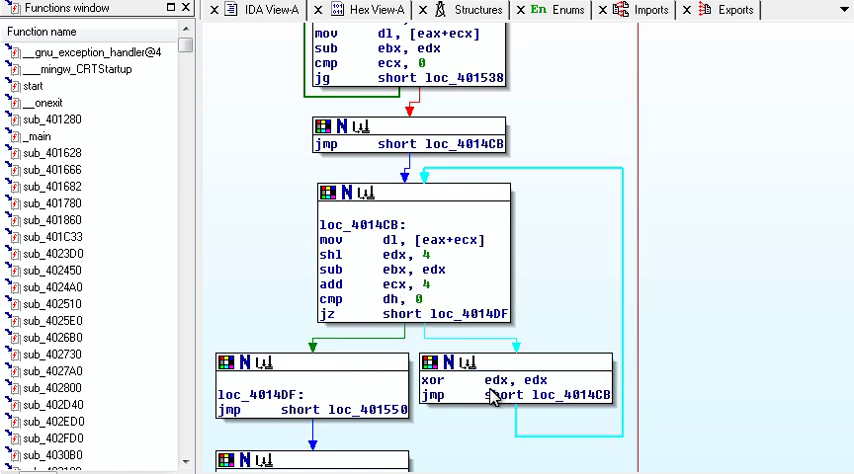
{"action": "mouse_move", "coordinate": [442, 246]}
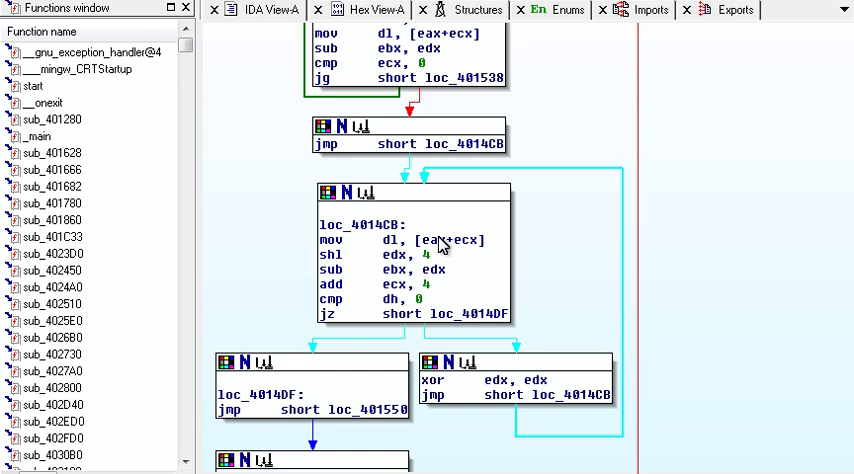
- Scroll past loc_401565 to the loc_401576 loop and the 4D6h arithmetic block after it
{"action": "scroll", "scroll_direction": "down", "scroll_amount": 3}
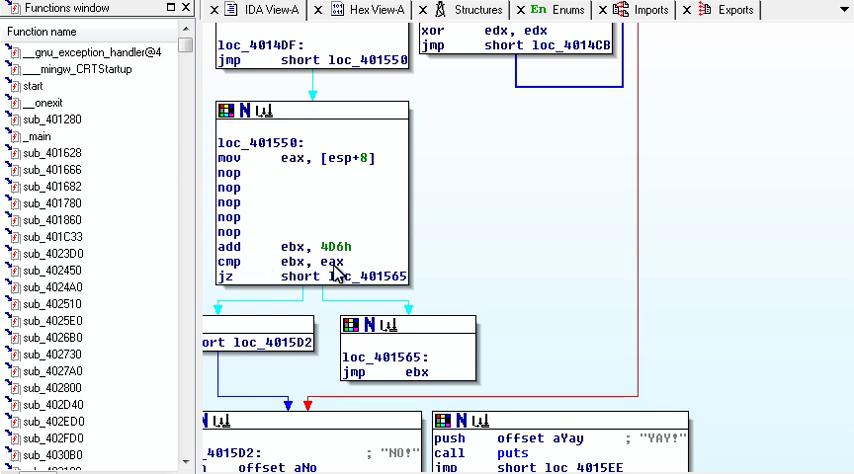
{"action": "mouse_move", "coordinate": [304, 256]}
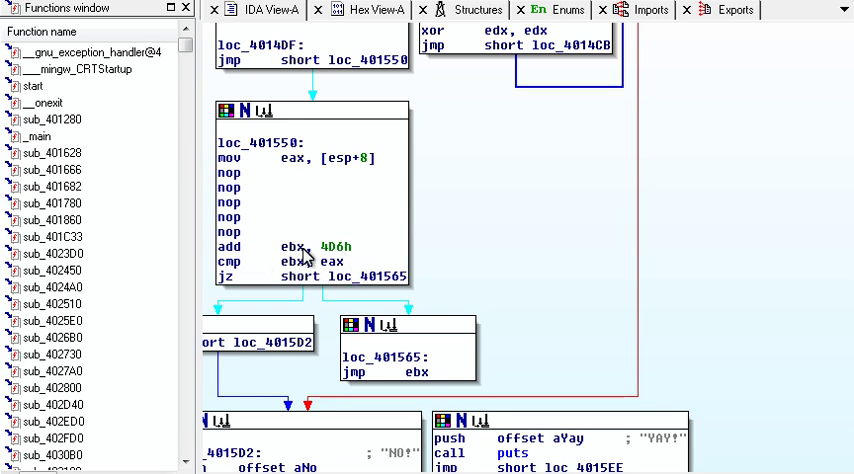
{"action": "mouse_move", "coordinate": [290, 256]}
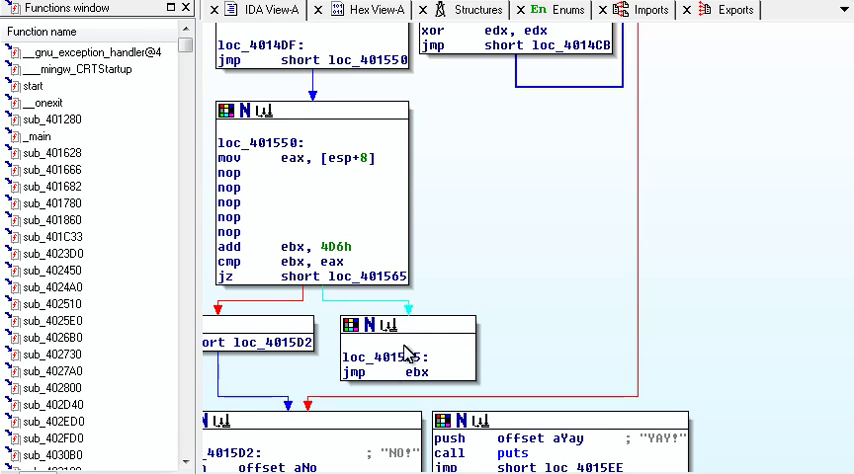
{"action": "mouse_move", "coordinate": [424, 358]}
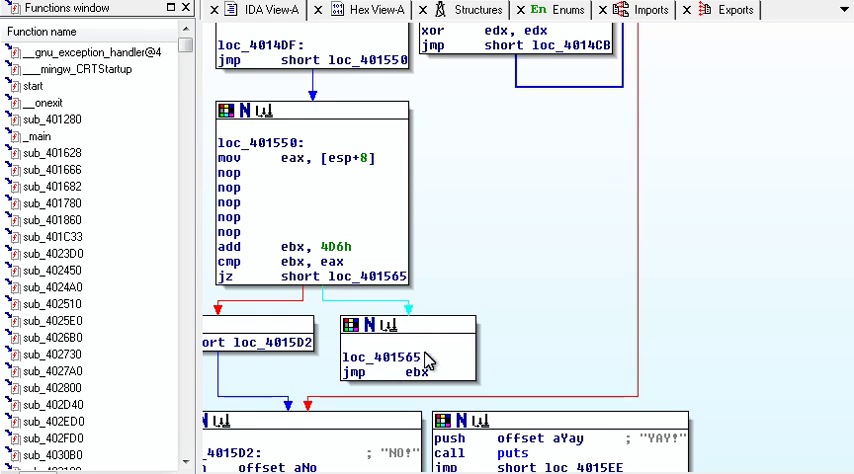
{"action": "mouse_move", "coordinate": [406, 388]}
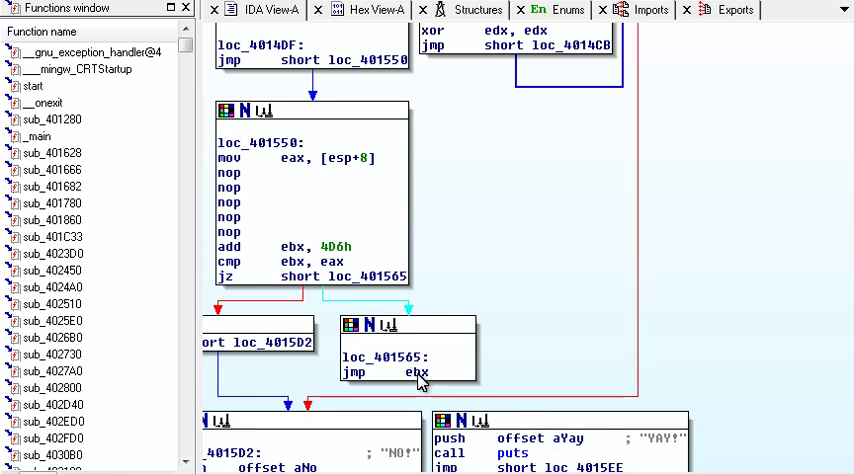
{"action": "mouse_move", "coordinate": [412, 380]}
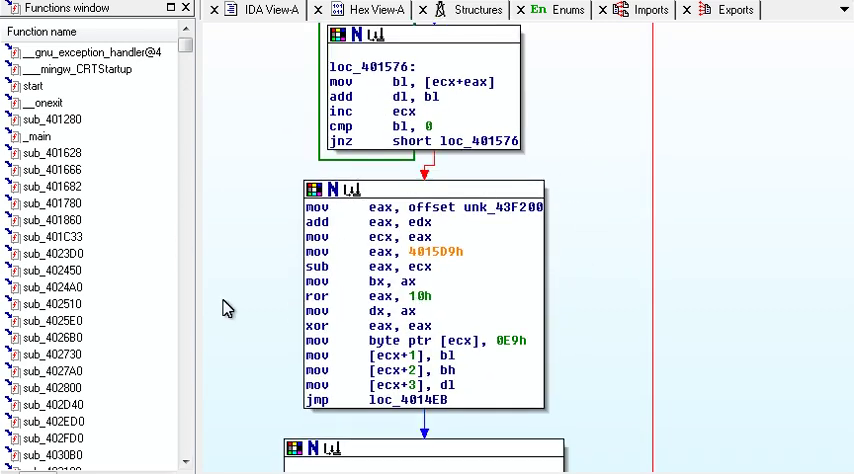
- Inspect the sub_401628 routine from the Functions window, then return to _main at the ecx-versus-9 check
{"action": "scroll", "scroll_direction": "down", "scroll_amount": 3}
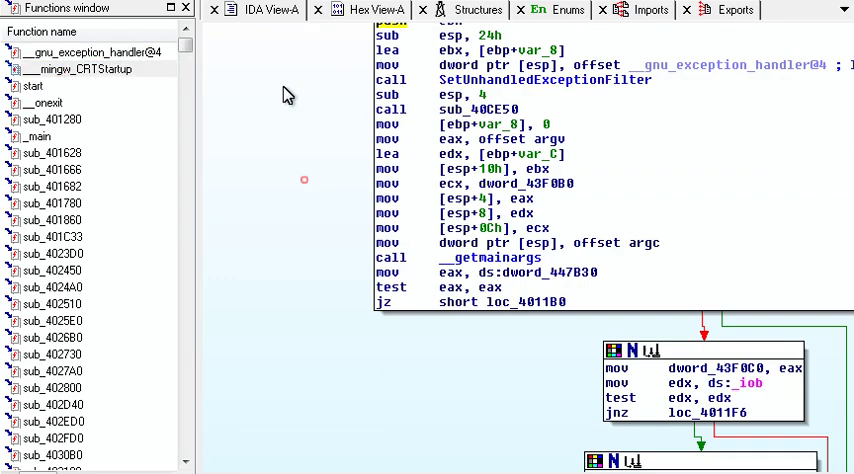
{"action": "left_click", "coordinate": [32, 86]}
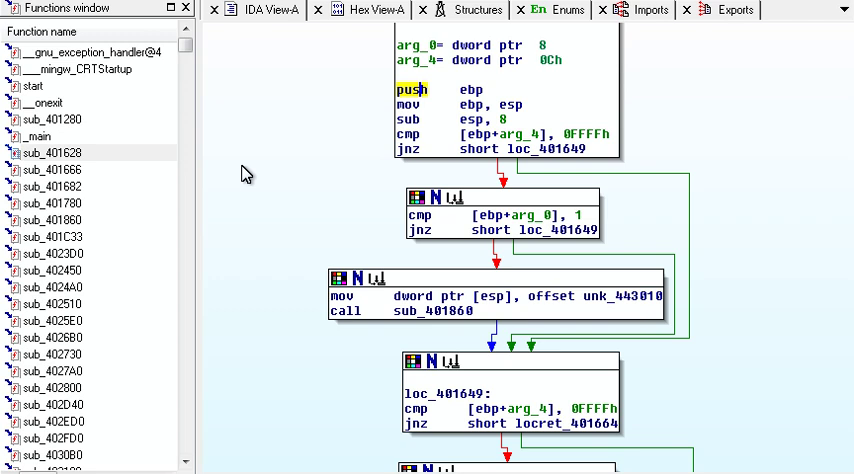
{"action": "scroll", "scroll_direction": "down", "scroll_amount": 3}
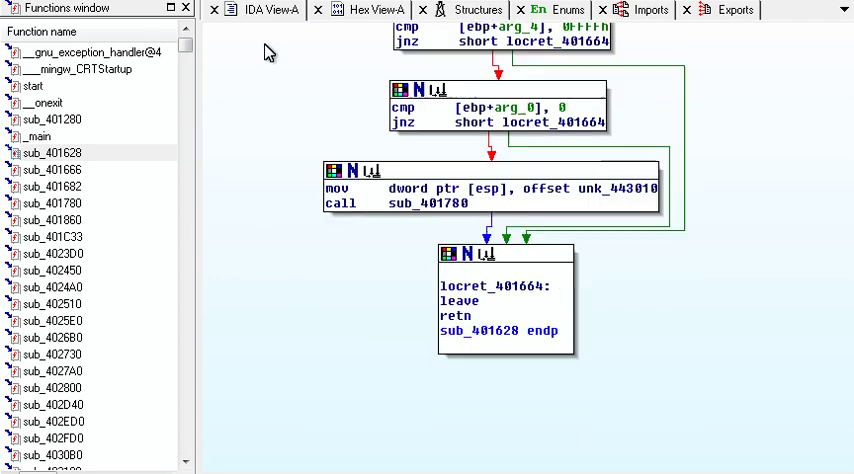
{"action": "left_click", "coordinate": [40, 136]}
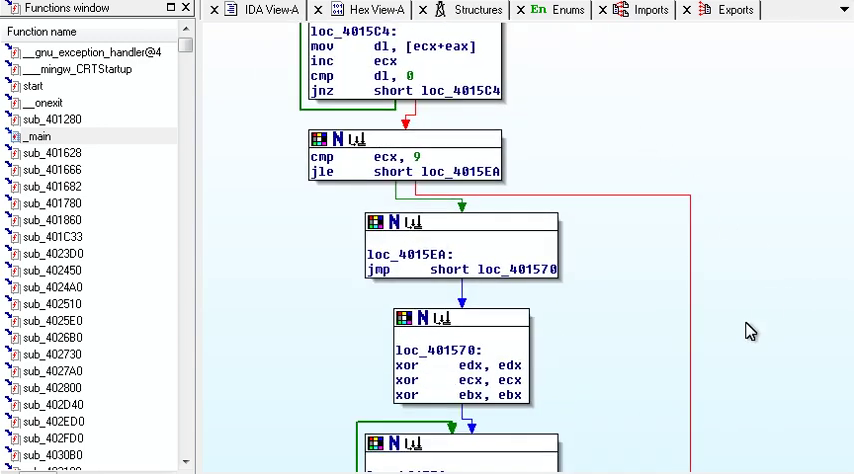
- Scroll through loc_401527, loc_4014C8 and loc_401550 to the NO!/YAY! blocks, then back to the gets call
{"action": "scroll", "scroll_direction": "down", "scroll_amount": 3}
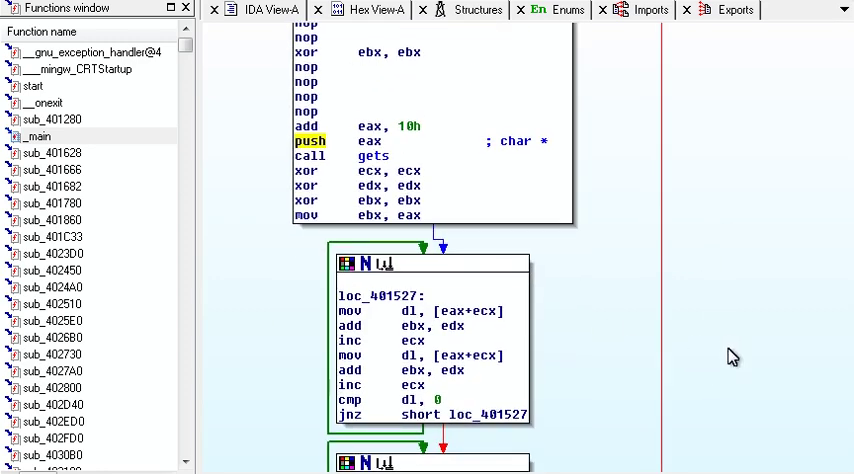
{"action": "scroll", "scroll_direction": "down", "scroll_amount": 3}
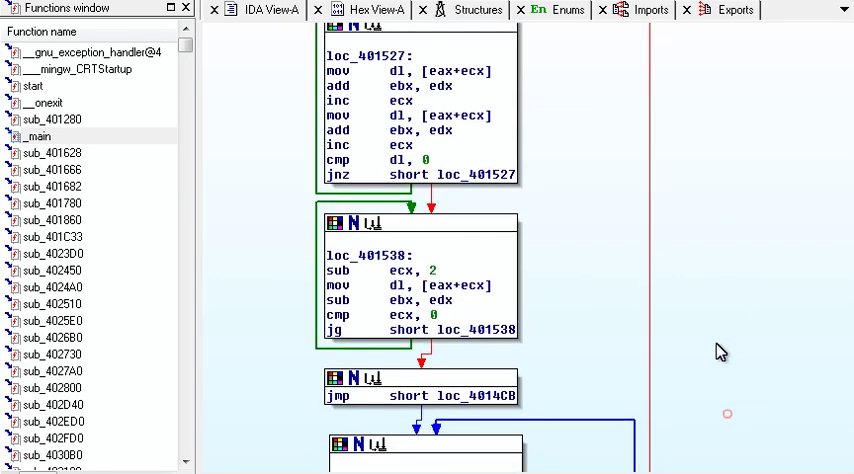
{"action": "scroll", "scroll_direction": "down", "scroll_amount": 3}
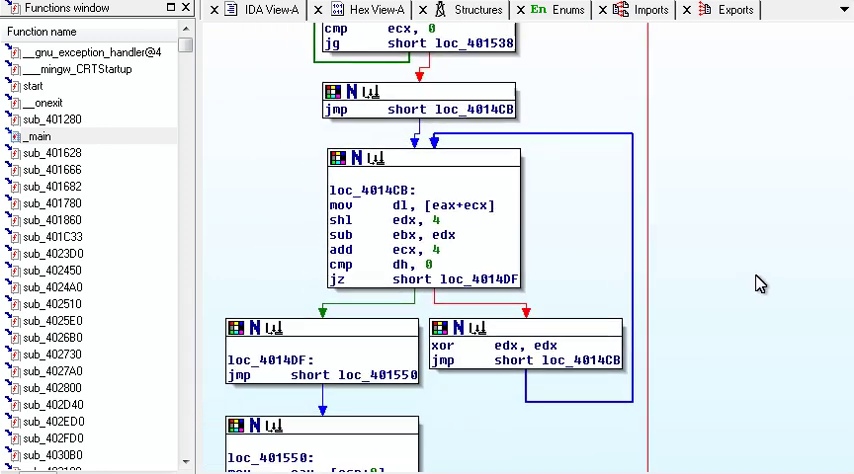
{"action": "scroll", "scroll_direction": "down", "scroll_amount": 3}
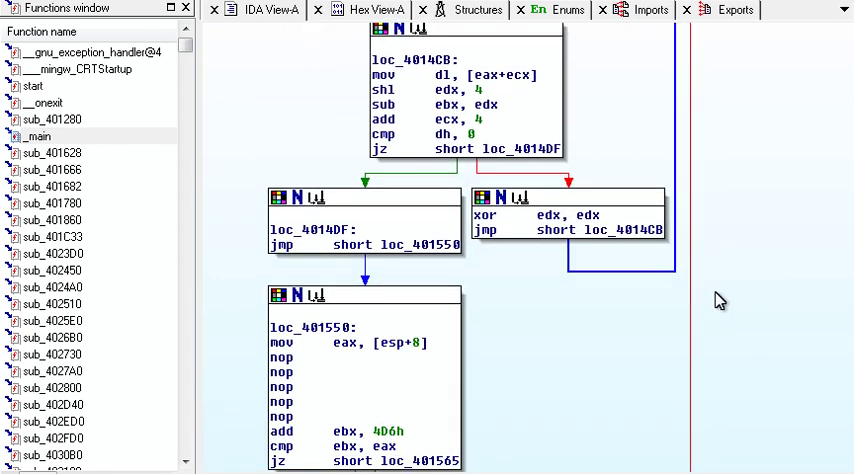
{"action": "mouse_move", "coordinate": [612, 372]}
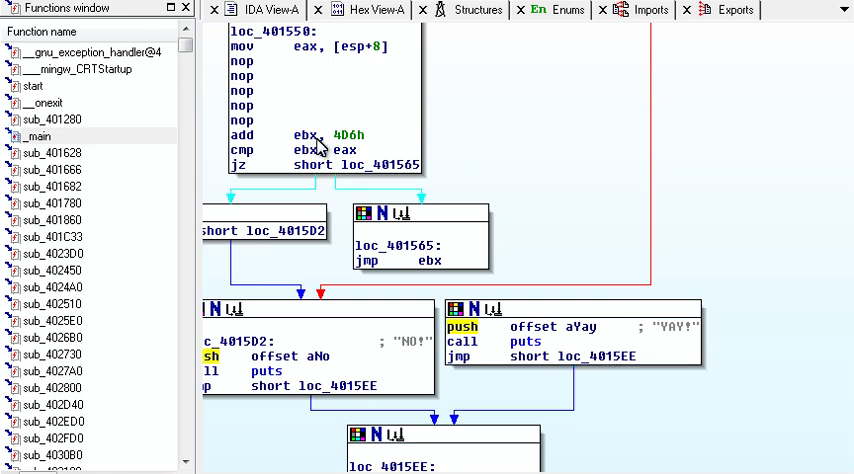
{"action": "mouse_move", "coordinate": [356, 144]}
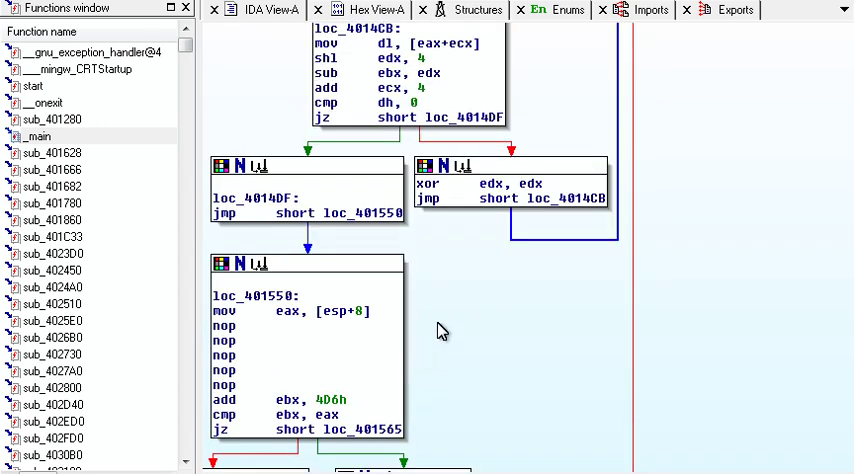
{"action": "scroll", "scroll_direction": "down", "scroll_amount": 3}
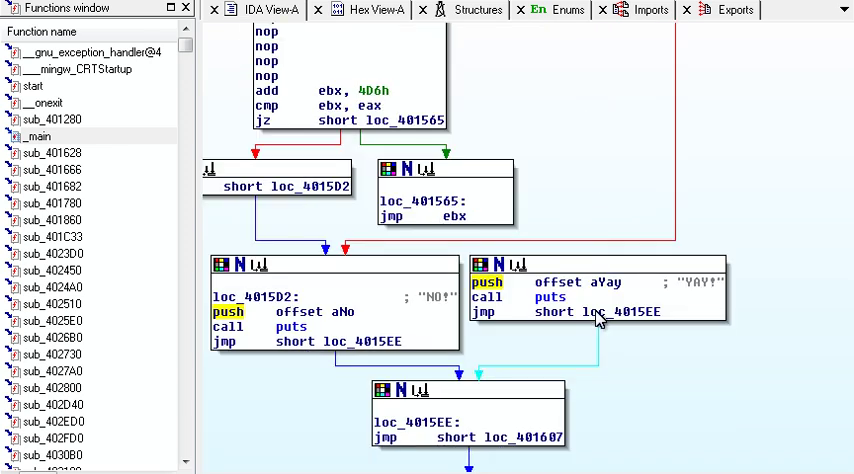
{"action": "mouse_move", "coordinate": [612, 336]}
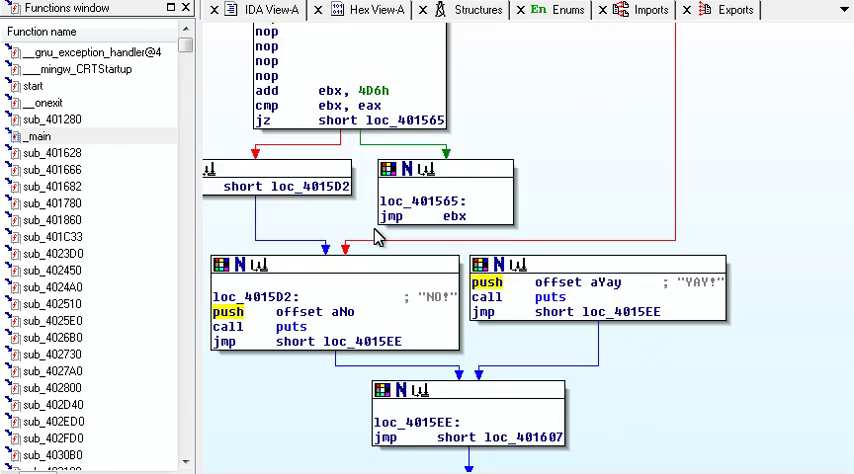
{"action": "scroll", "scroll_direction": "down", "scroll_amount": 3}
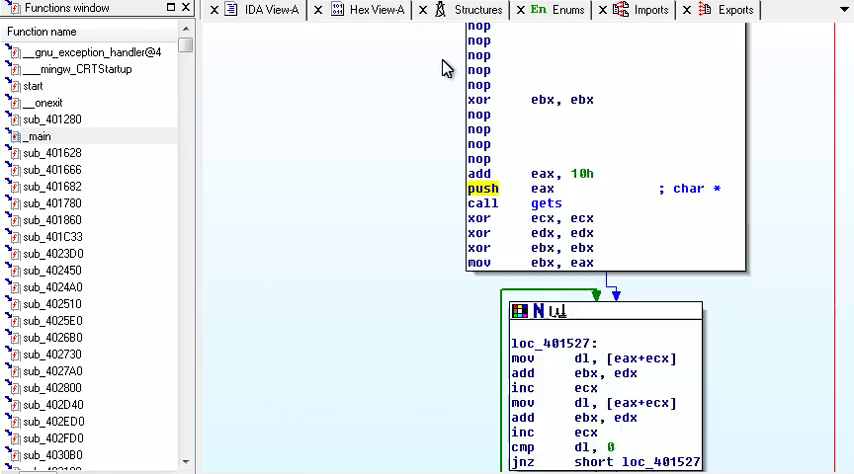
- Scroll past the NO!/YAY! blocks to the loc_401576 byte-summing loop and its arithmetic block
{"action": "scroll", "scroll_direction": "down", "scroll_amount": 3}
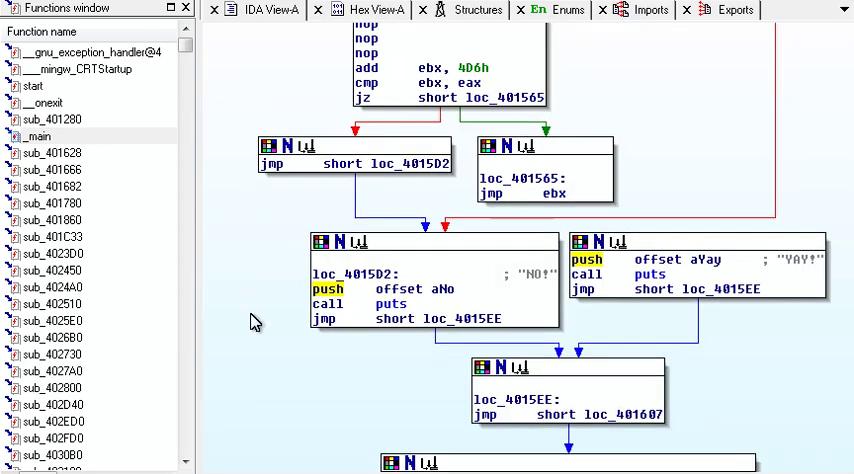
{"action": "scroll", "scroll_direction": "down", "scroll_amount": 3}
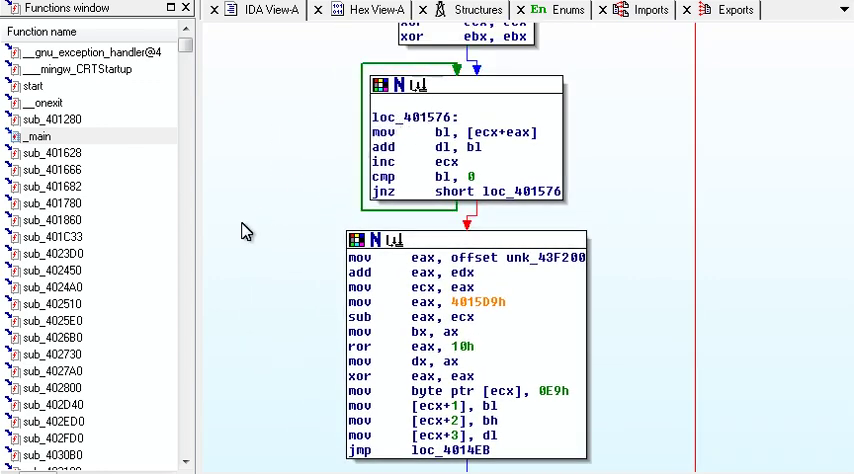
{"action": "mouse_move", "coordinate": [240, 232]}
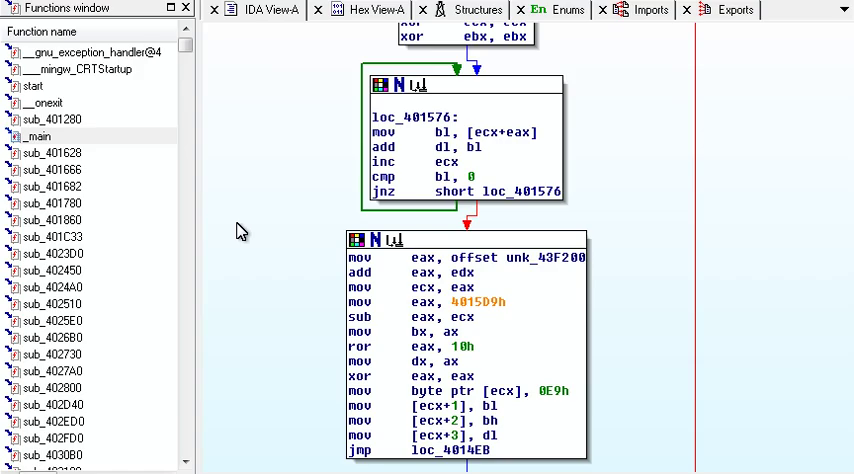